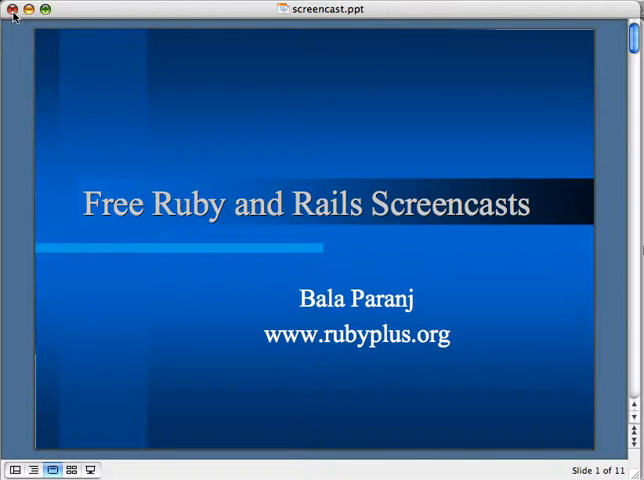
{"action": "mouse_move", "coordinate": [252, 396]}
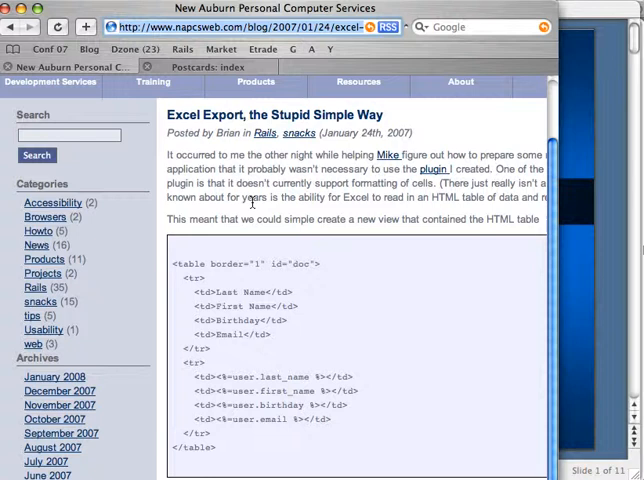
{"action": "mouse_move", "coordinate": [128, 12]}
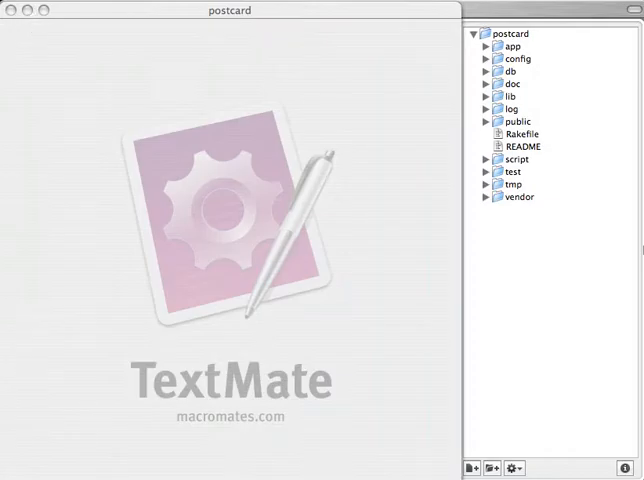
{"action": "mouse_move", "coordinate": [378, 160]}
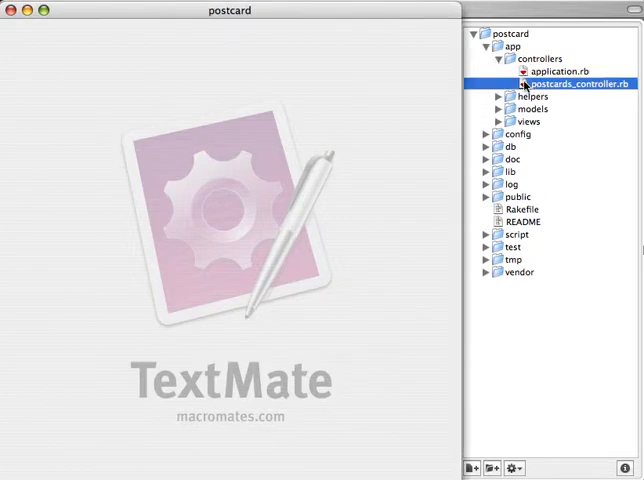
- Open postcards_controller.rb from app/controllers and scroll through its actions
{"action": "double_click", "coordinate": [570, 84]}
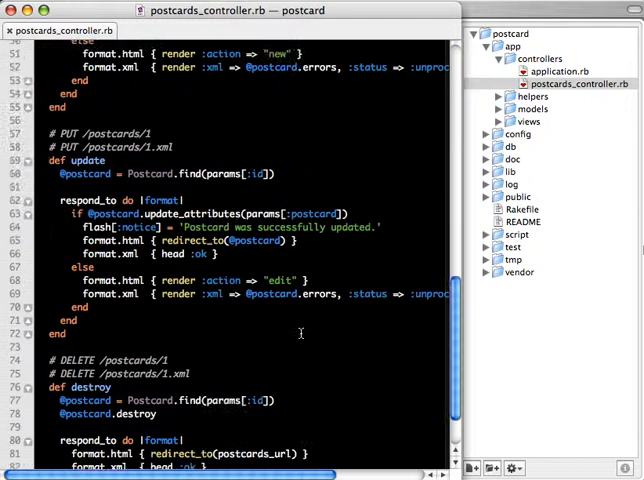
{"action": "scroll", "scroll_direction": "down", "scroll_amount": 3}
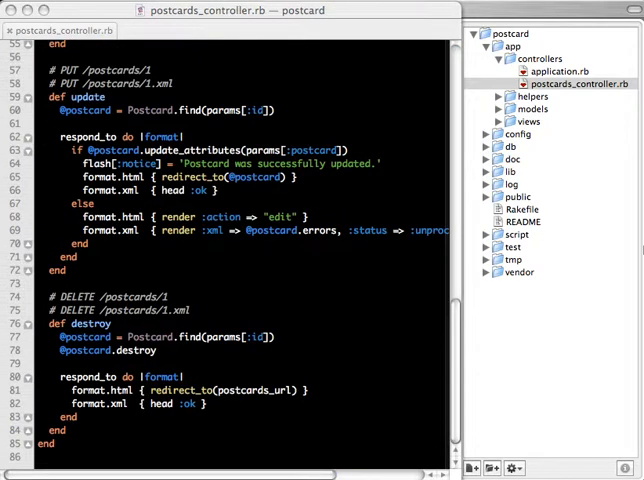
{"action": "mouse_move", "coordinate": [104, 436]}
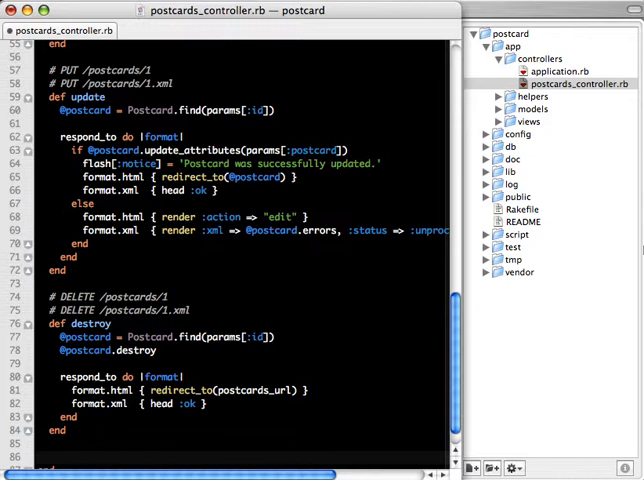
{"action": "scroll", "scroll_direction": "down", "scroll_amount": 3}
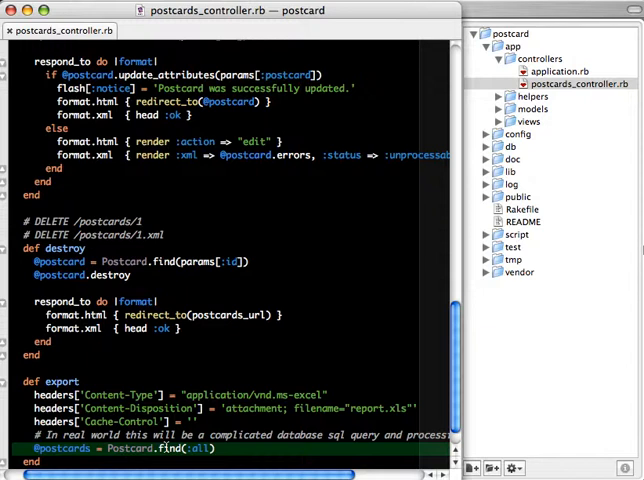
{"action": "mouse_move", "coordinate": [168, 444]}
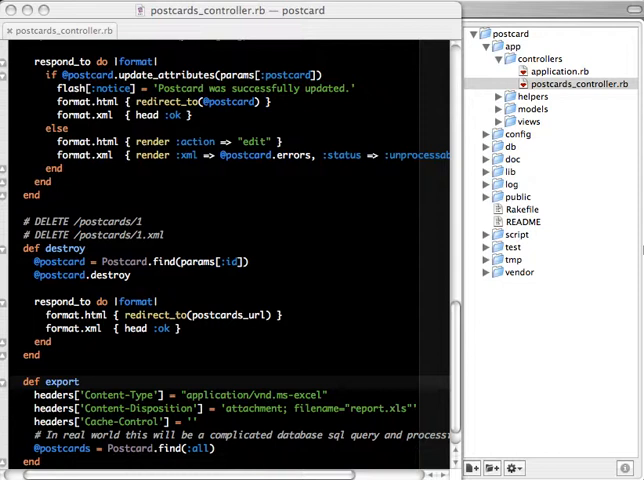
{"action": "mouse_move", "coordinate": [382, 124]}
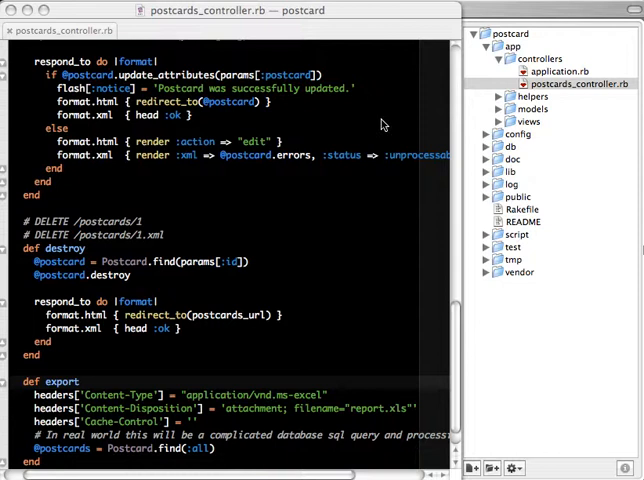
{"action": "mouse_move", "coordinate": [500, 140]}
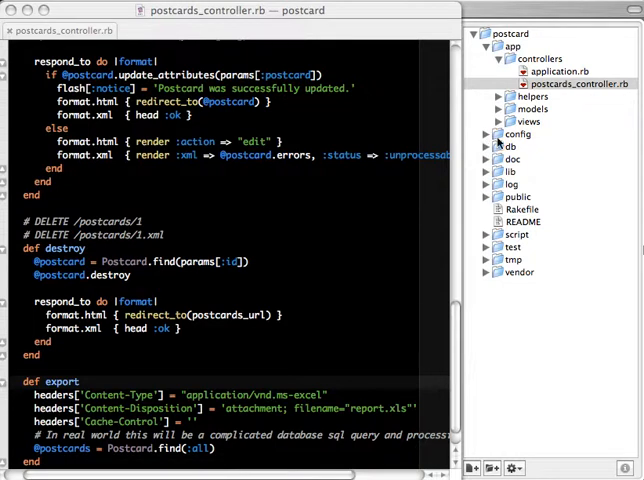
- Delete the image upload column lines from 001_create_postcards.rb, keeping title and timestamps
{"action": "left_click", "coordinate": [486, 146]}
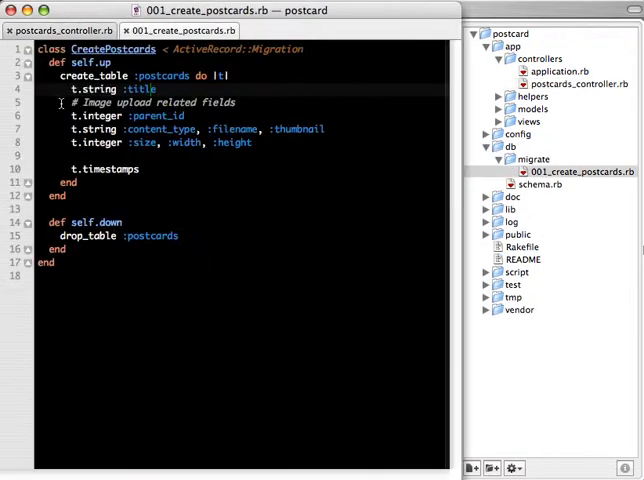
{"action": "left_click_drag", "start_coordinate": [60, 102], "coordinate": [264, 142]}
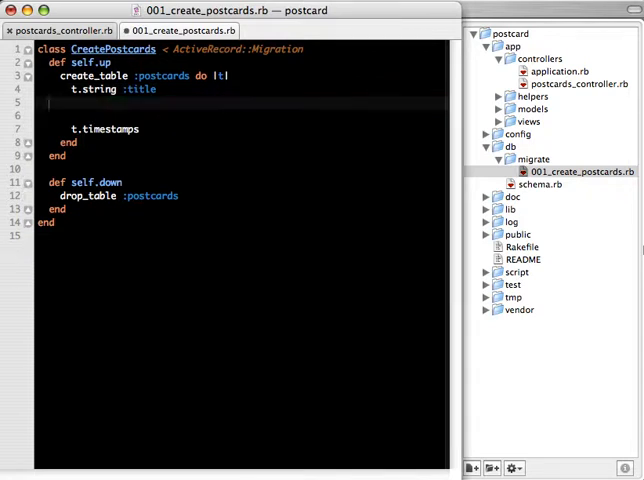
{"action": "key", "text": "Backspace"}
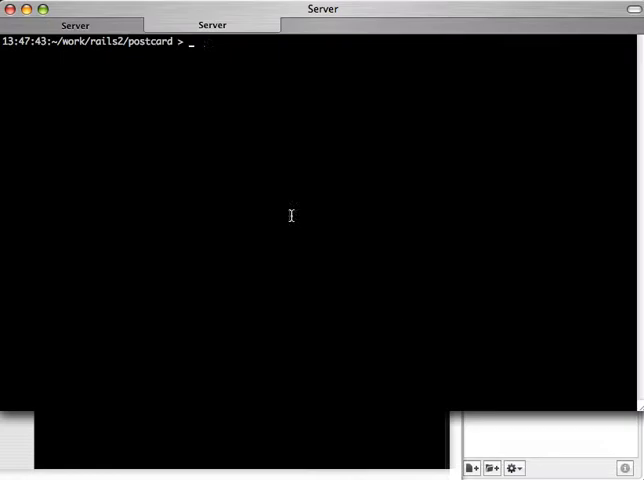
- Run rake db:migrate:redo to rebuild the postcards table with the trimmed columns
{"action": "type", "text": "rake"}
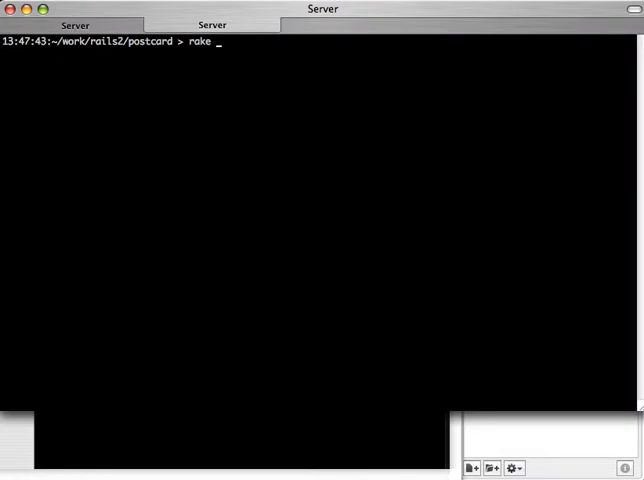
{"action": "type", "text": "db:"}
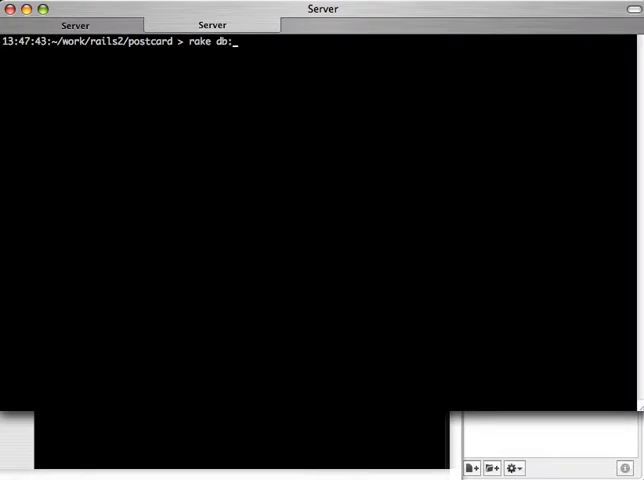
{"action": "type", "text": "migrate"}
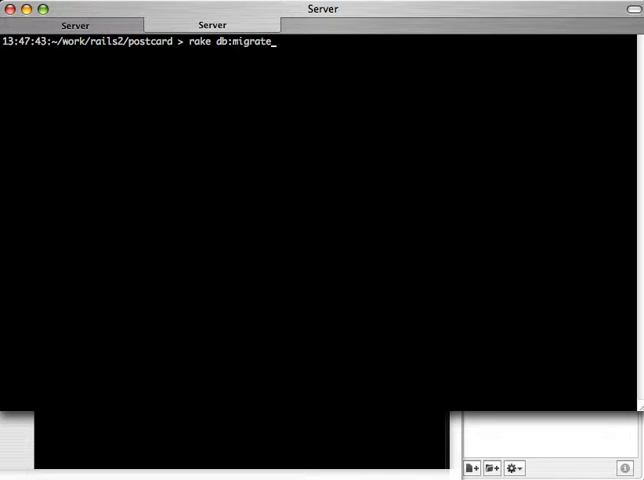
{"action": "type", "text": ":redo"}
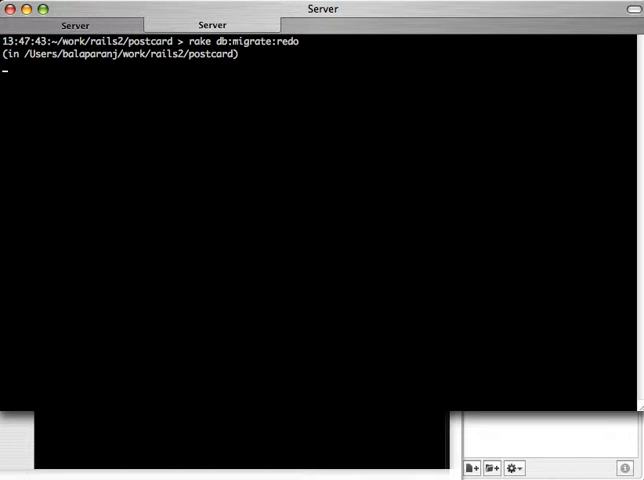
{"action": "key", "text": "Return"}
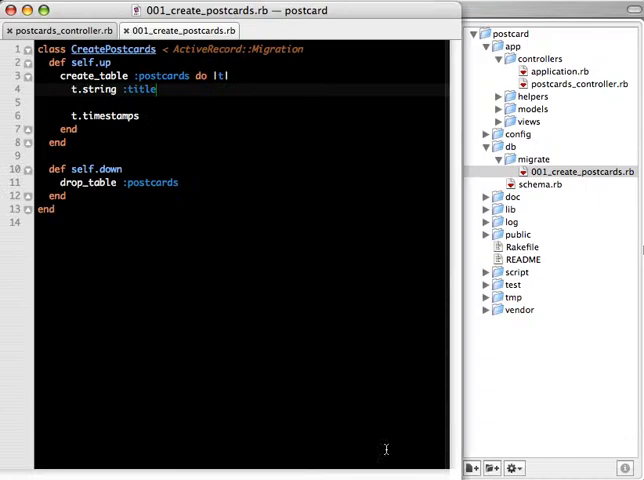
{"action": "mouse_move", "coordinate": [144, 42]}
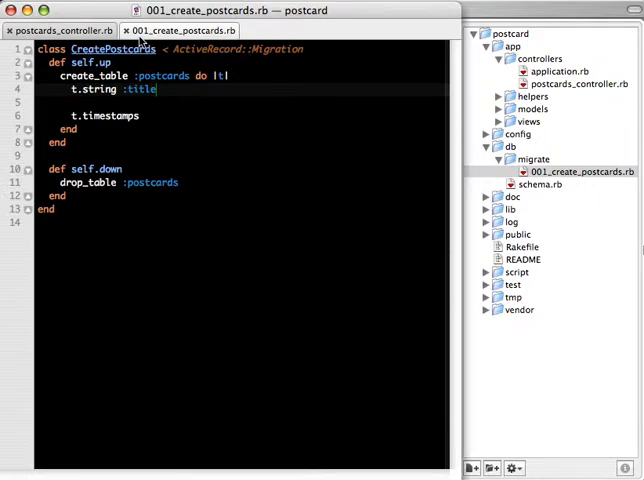
- Switch to the postcards controller and select the views/postcards folder in the drawer
{"action": "left_click", "coordinate": [54, 30]}
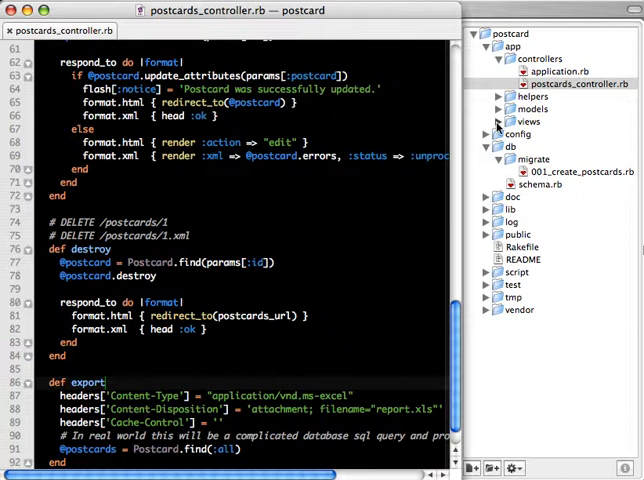
{"action": "left_click", "coordinate": [496, 120]}
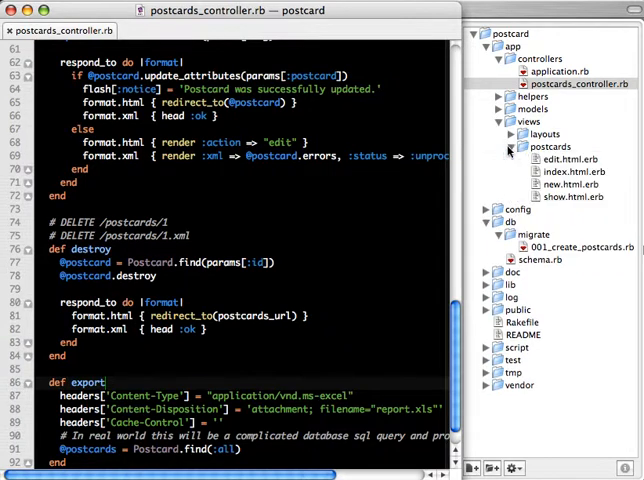
{"action": "left_click", "coordinate": [550, 146]}
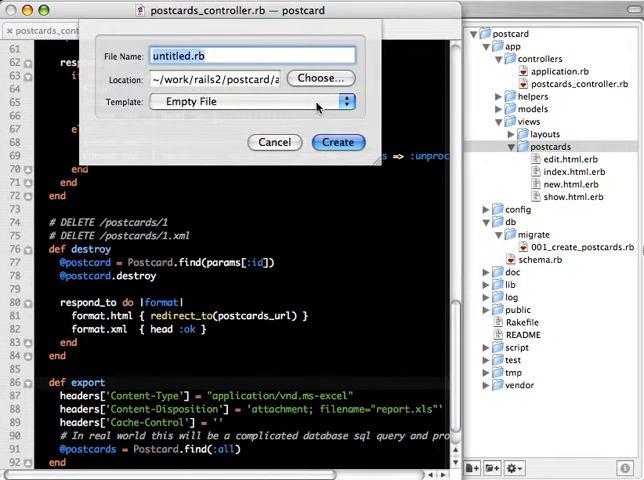
- Create export.html.erb with a Title table rendering the postcard partial for each record
{"action": "type", "text": "export."}
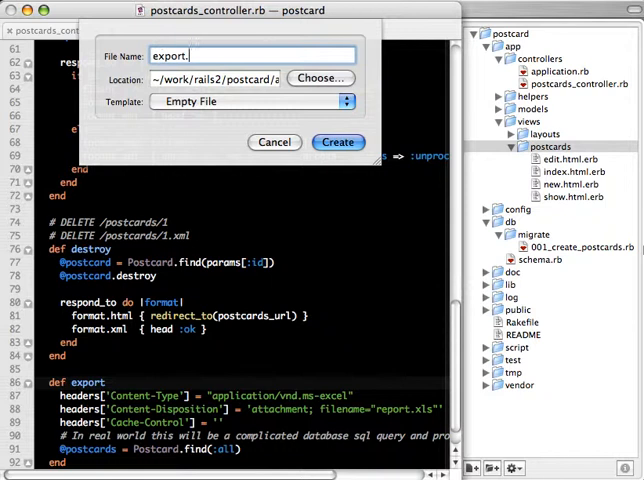
{"action": "type", "text": "html.erb"}
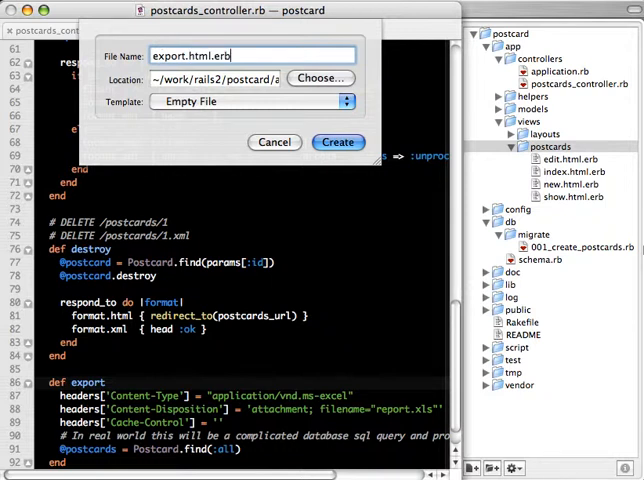
{"action": "left_click", "coordinate": [338, 142]}
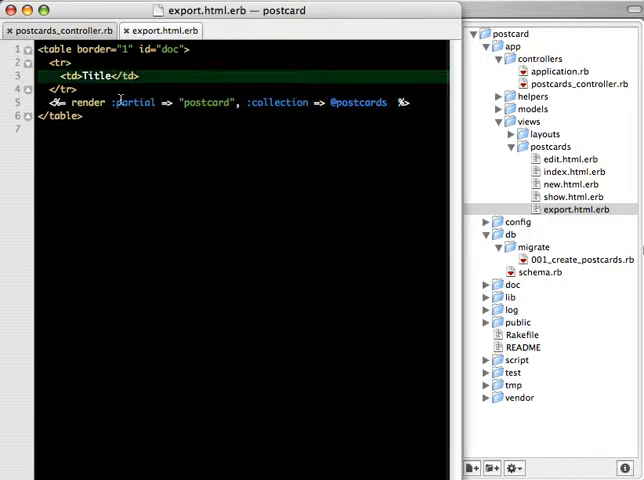
{"action": "double_click", "coordinate": [136, 102]}
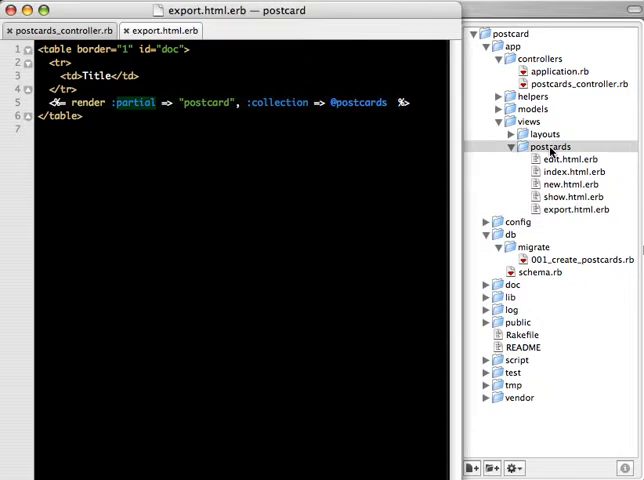
- Start a new file in views/postcards and begin renaming it for the partial
{"action": "right_click", "coordinate": [548, 148]}
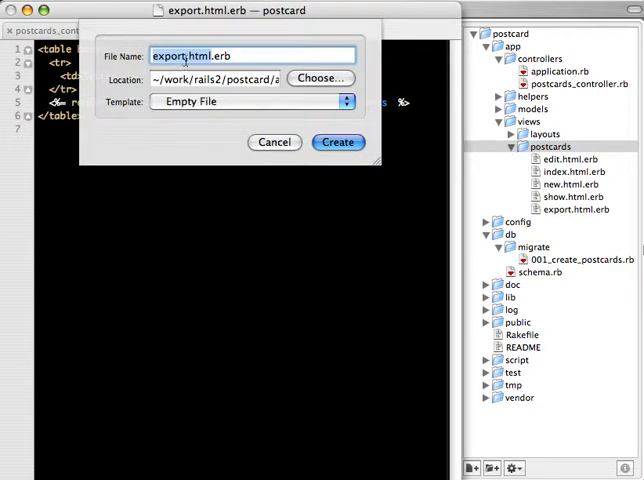
{"action": "type", "text": "e"}
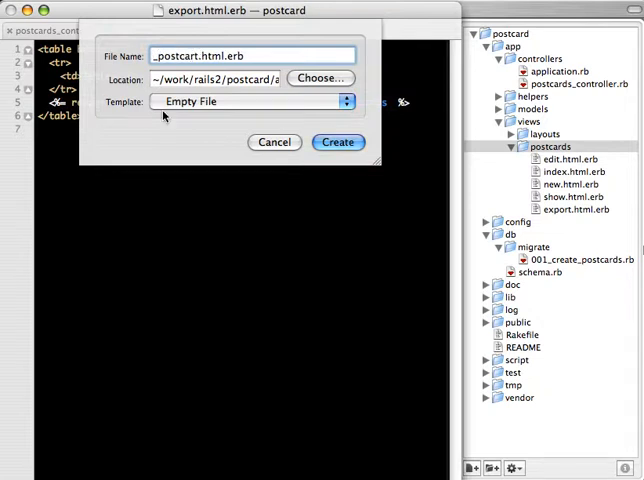
- Create the _postcard partial with a <tr><td> postcard.title row, then go to routes.rb
{"action": "left_click", "coordinate": [338, 140]}
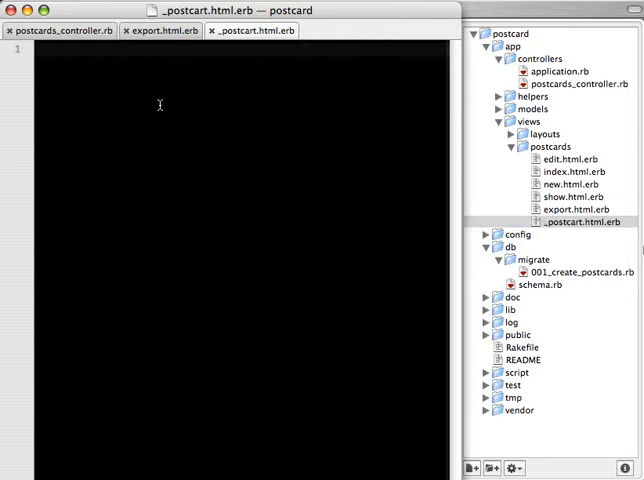
{"action": "type", "text": "<tr>\\n  <td><%= postcard.title %></td>\\n</tr>"}
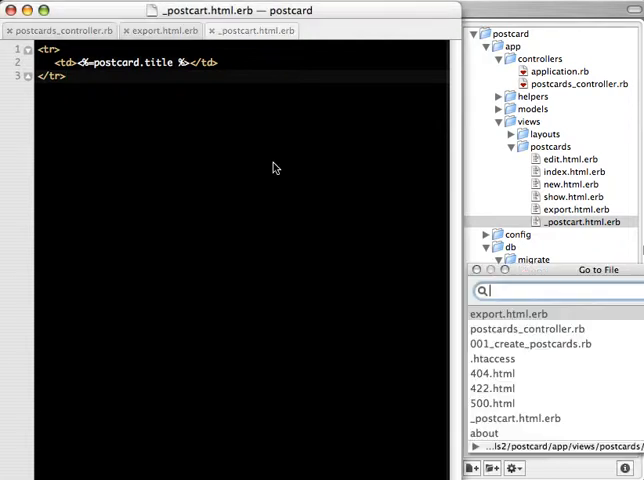
{"action": "type", "text": "routes"}
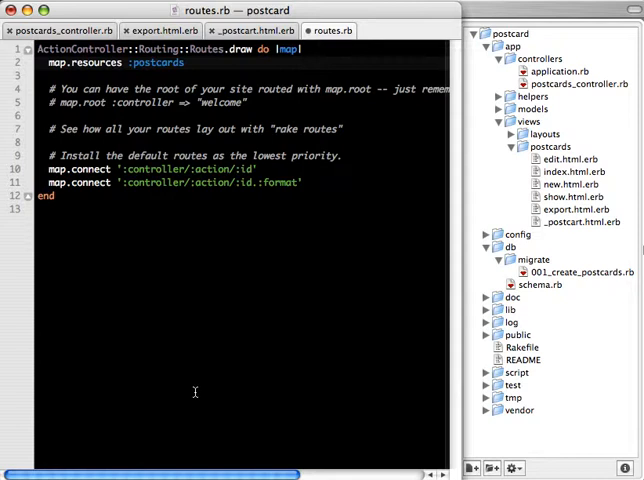
- Map :postcards resources with :collection => { :export => :get }
{"action": "type", "text": ","}
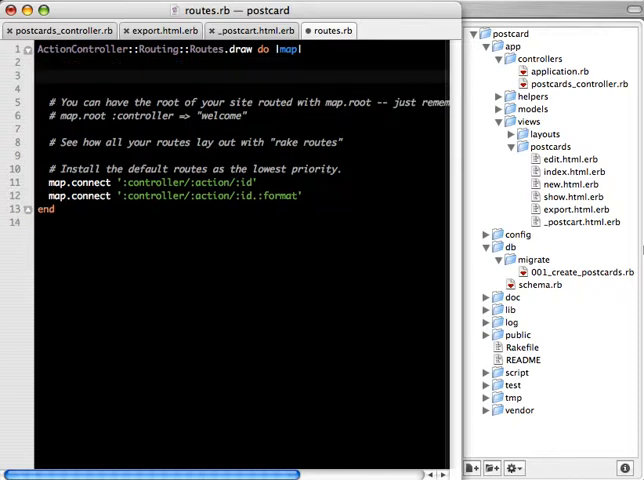
{"action": "type", "text": "map.resources :postcards, :collection => { :export => :get }"}
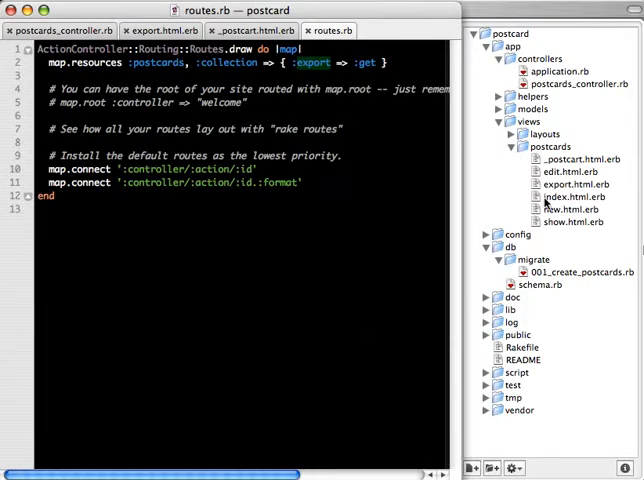
- Open index.html.erb listing postcard titles with the Export As Excel link
{"action": "left_click", "coordinate": [572, 188]}
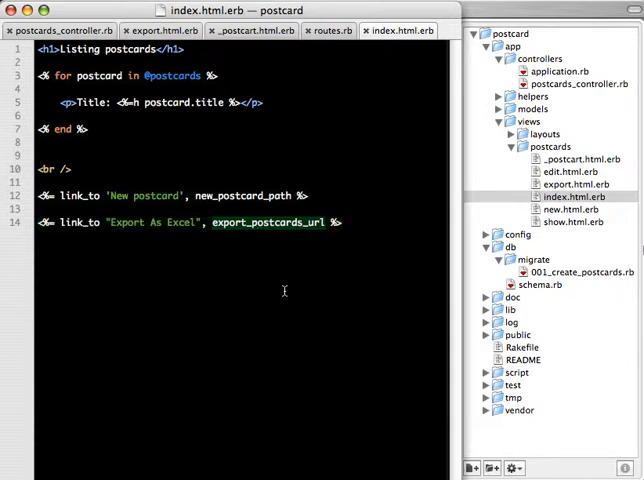
{"action": "mouse_move", "coordinate": [310, 316]}
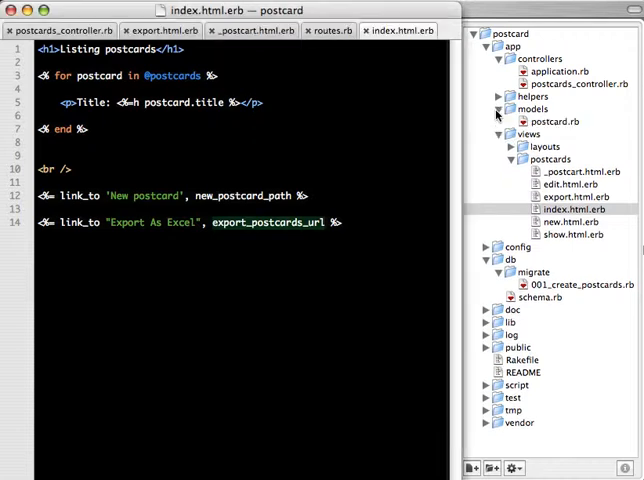
- Open models/postcard.rb, an empty ActiveRecord class
{"action": "left_click", "coordinate": [552, 120]}
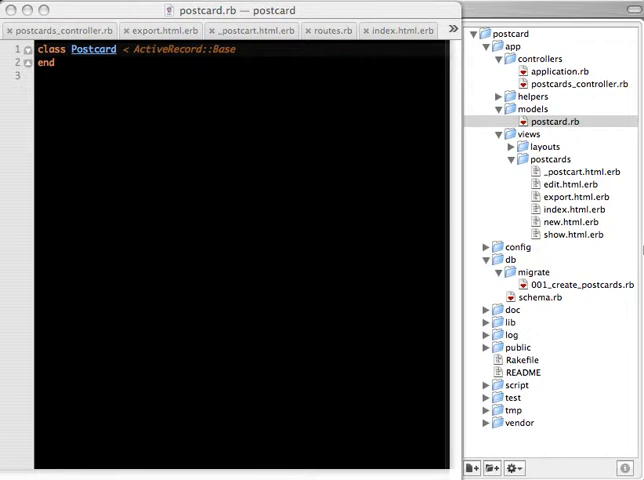
{"action": "mouse_move", "coordinate": [322, 428]}
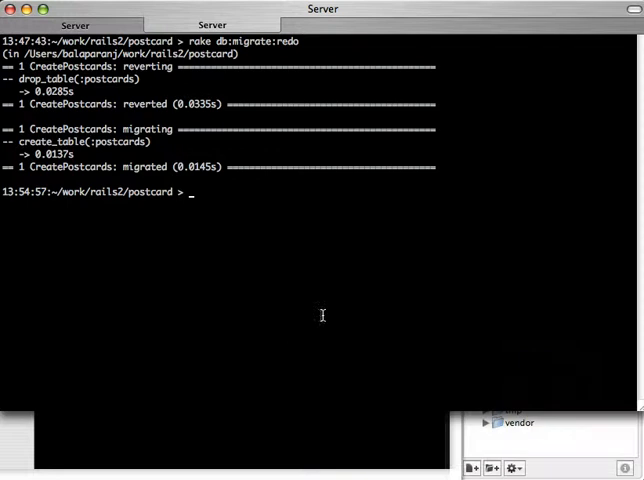
- Launch script/console and run Postcard.create(:title => "Valentine's day")
{"action": "type", "text": "script/console"}
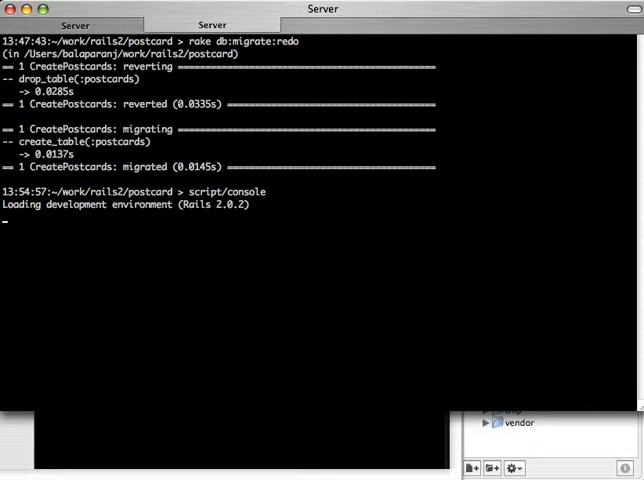
{"action": "type", "text": "Pos"}
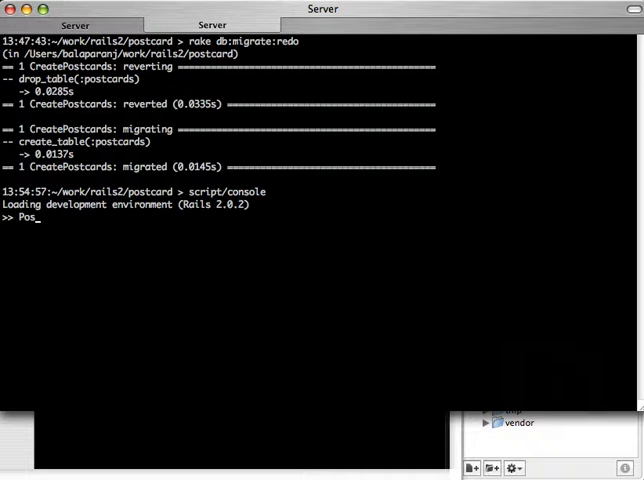
{"action": "type", "text": "tcard.create("}
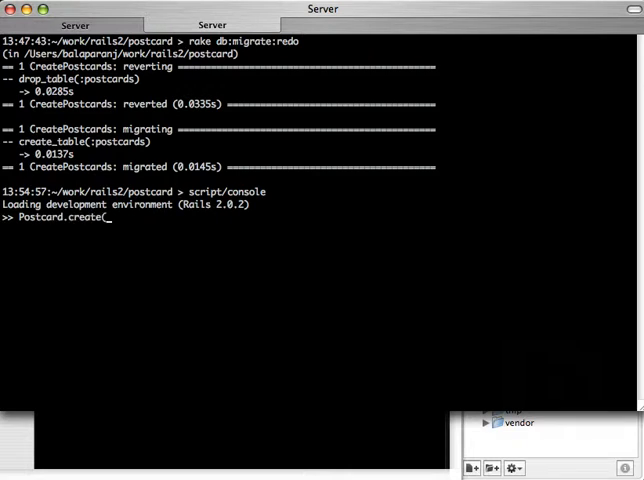
{"action": "type", "text": ":i"}
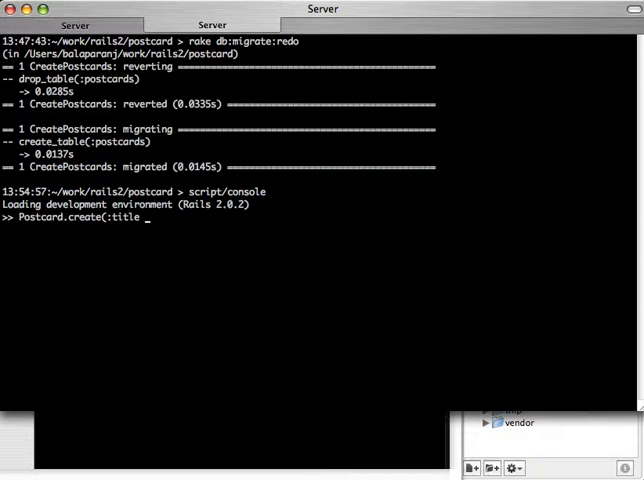
{"action": "type", "text": "=> \"Val"}
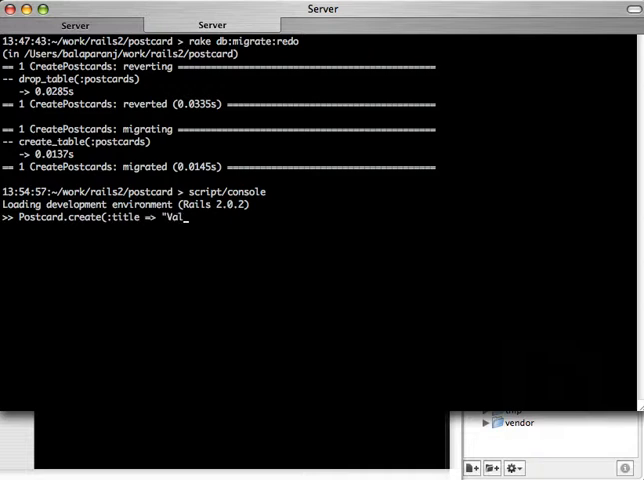
{"action": "type", "text": "entime"}
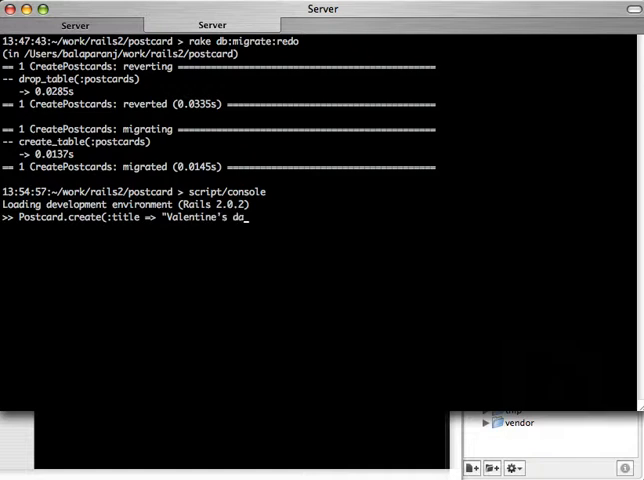
{"action": "type", "text": "y\")"}
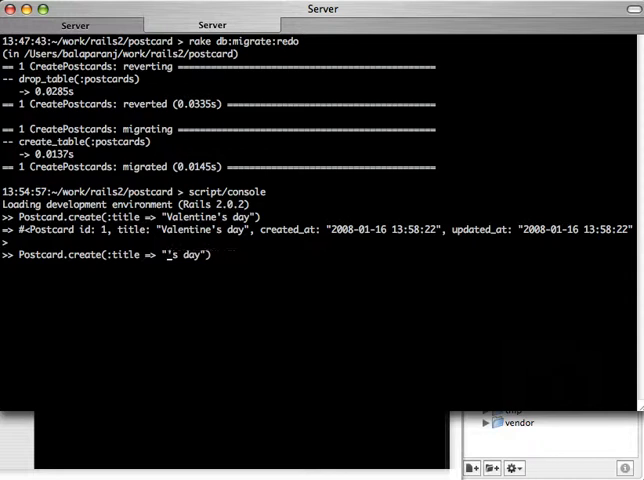
- Create a second postcard titled "Father's day" and move to the server shell session
{"action": "type", "text": "Father"}
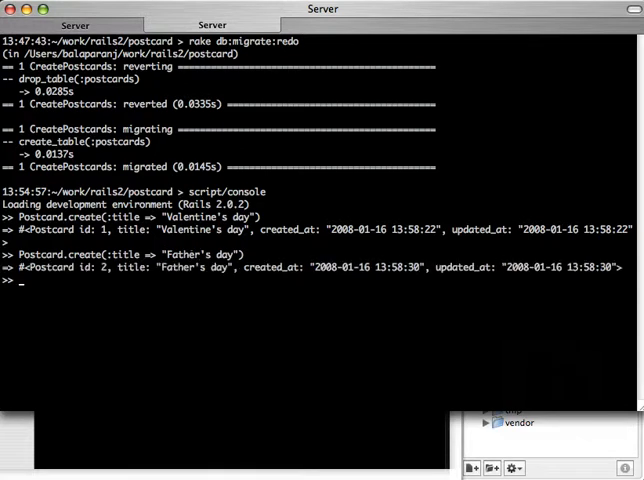
{"action": "left_click", "coordinate": [76, 24]}
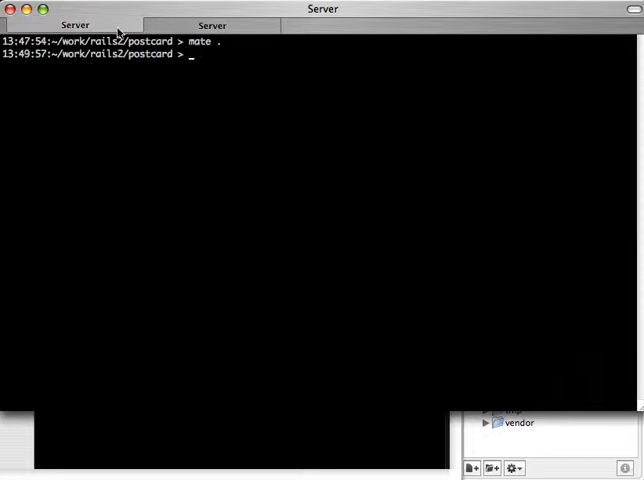
- Run script/server to start the Rails development server for the postcard app
{"action": "type", "text": "s"}
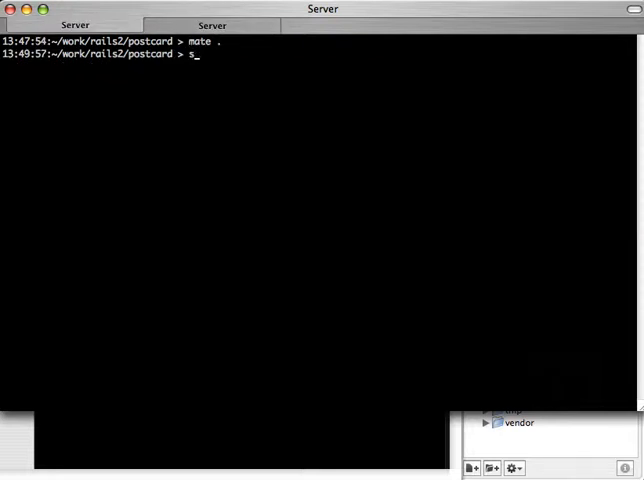
{"action": "type", "text": "cript/server"}
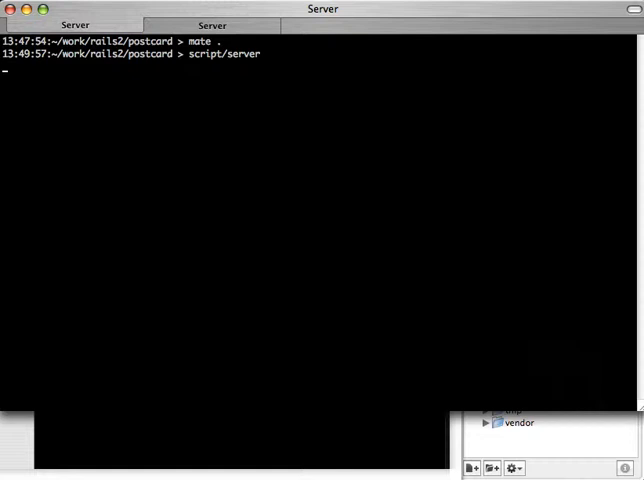
{"action": "key", "text": "Return"}
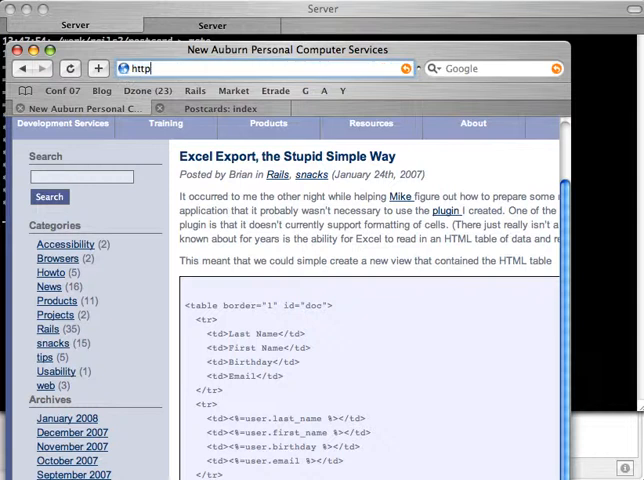
{"action": "type", "text": "http://localhost:3000/postcards"}
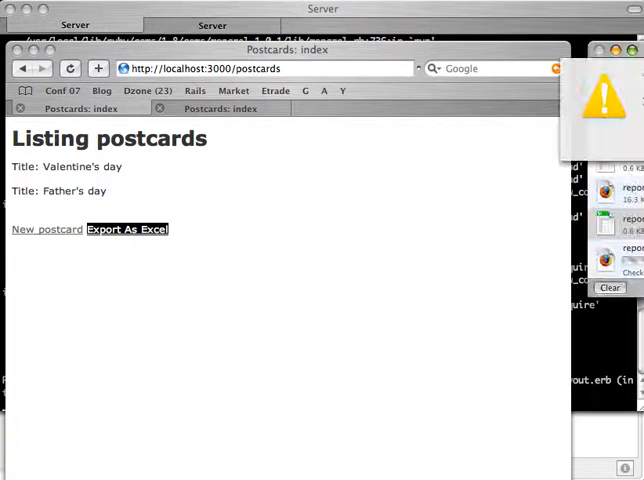
{"action": "left_click", "coordinate": [126, 228]}
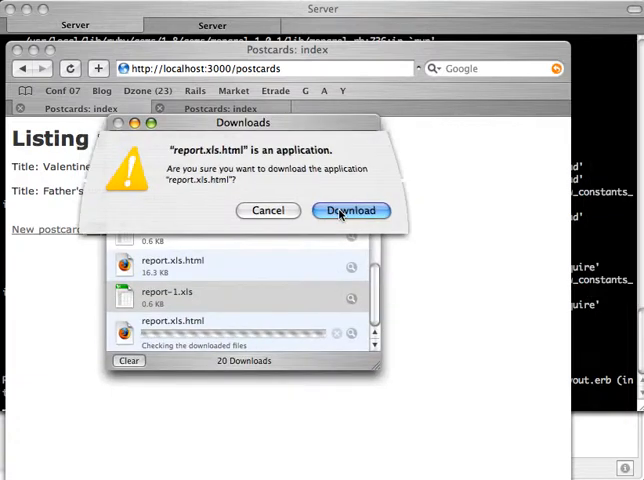
{"action": "left_click", "coordinate": [350, 210]}
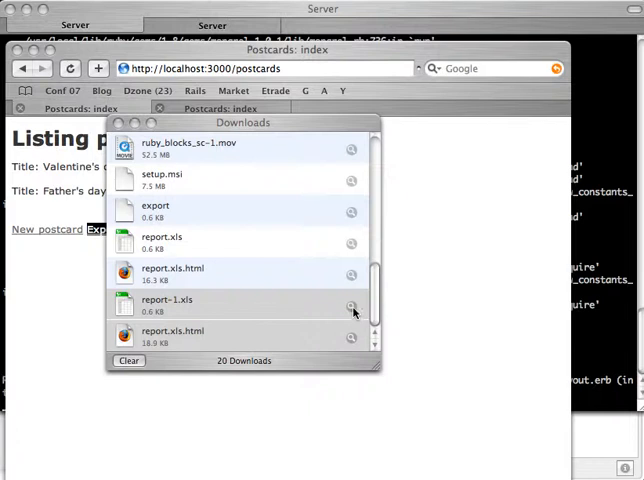
{"action": "mouse_move", "coordinate": [350, 306]}
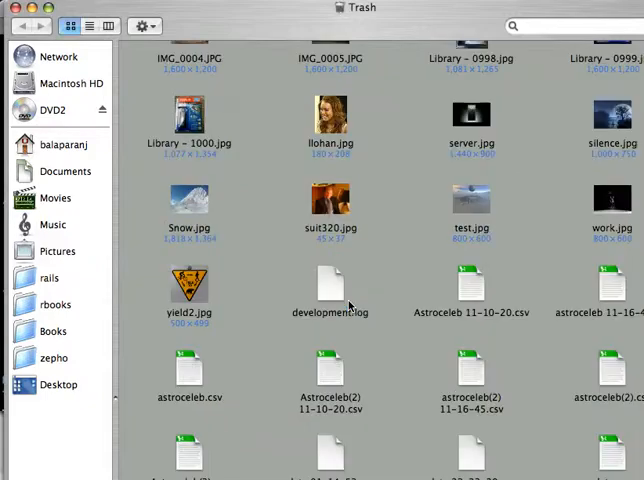
{"action": "mouse_move", "coordinate": [270, 16]}
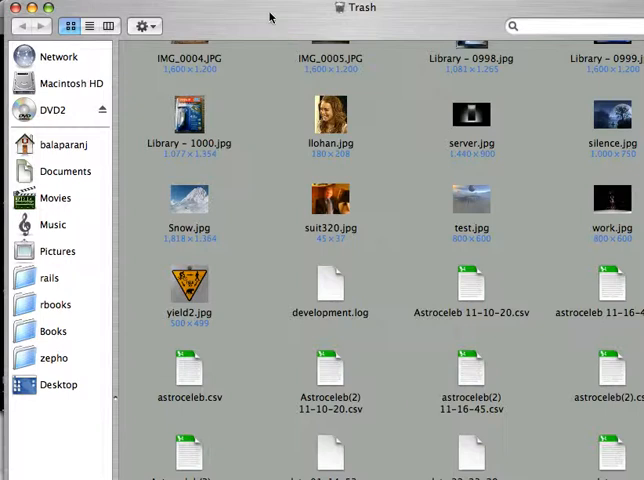
{"action": "mouse_move", "coordinate": [270, 16]}
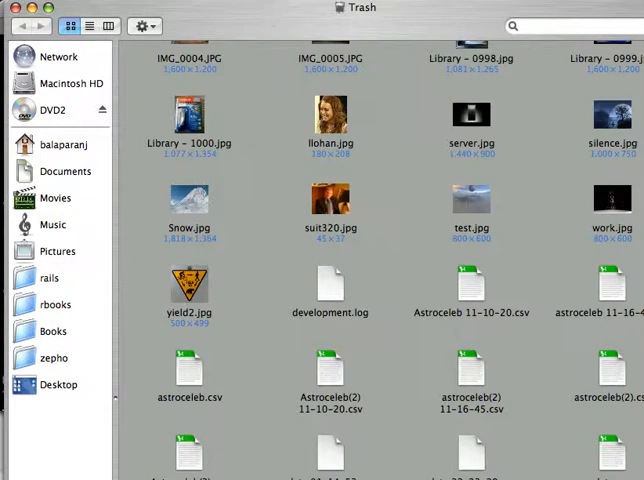